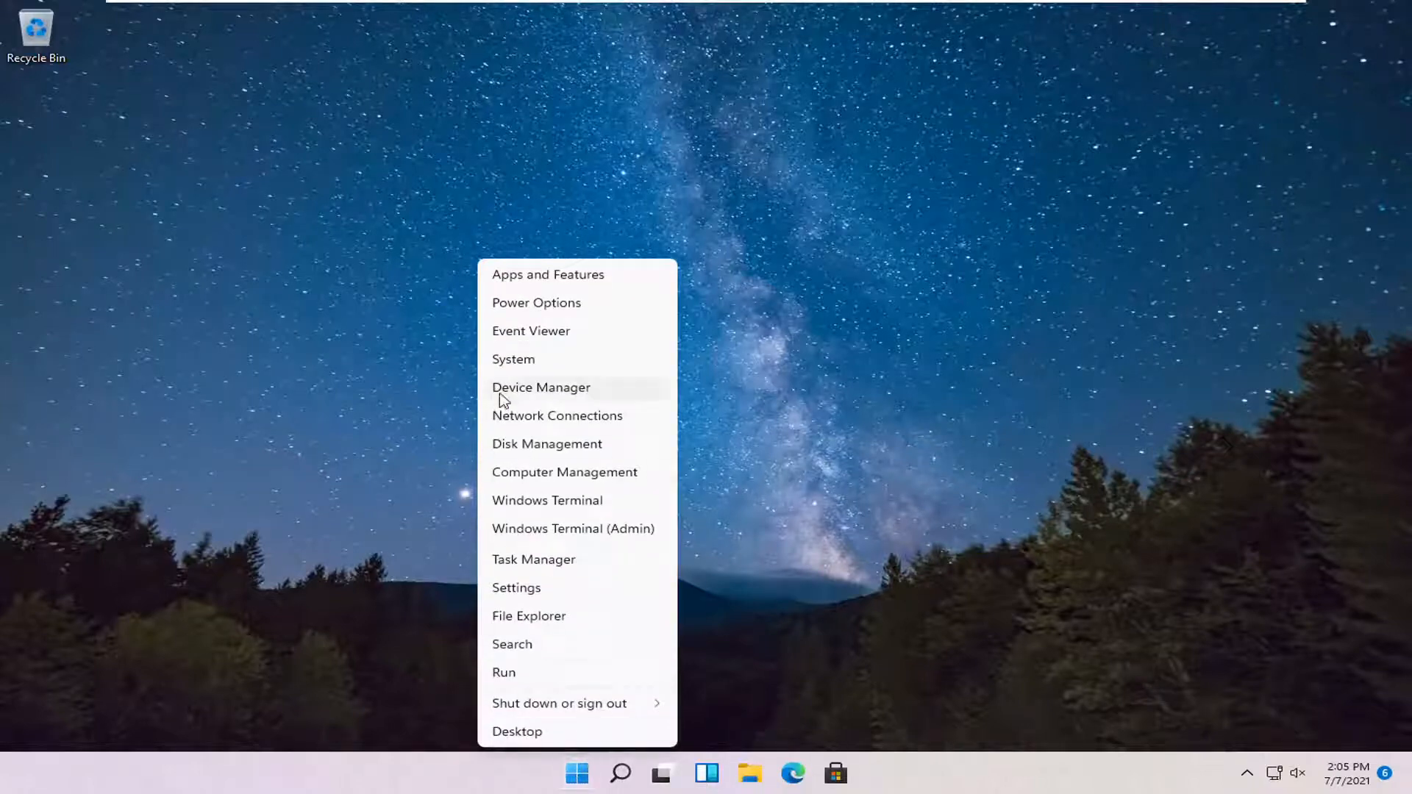
Launch the Settings app from the Win+X quick link menu onto its System page.
left_click(517, 587)
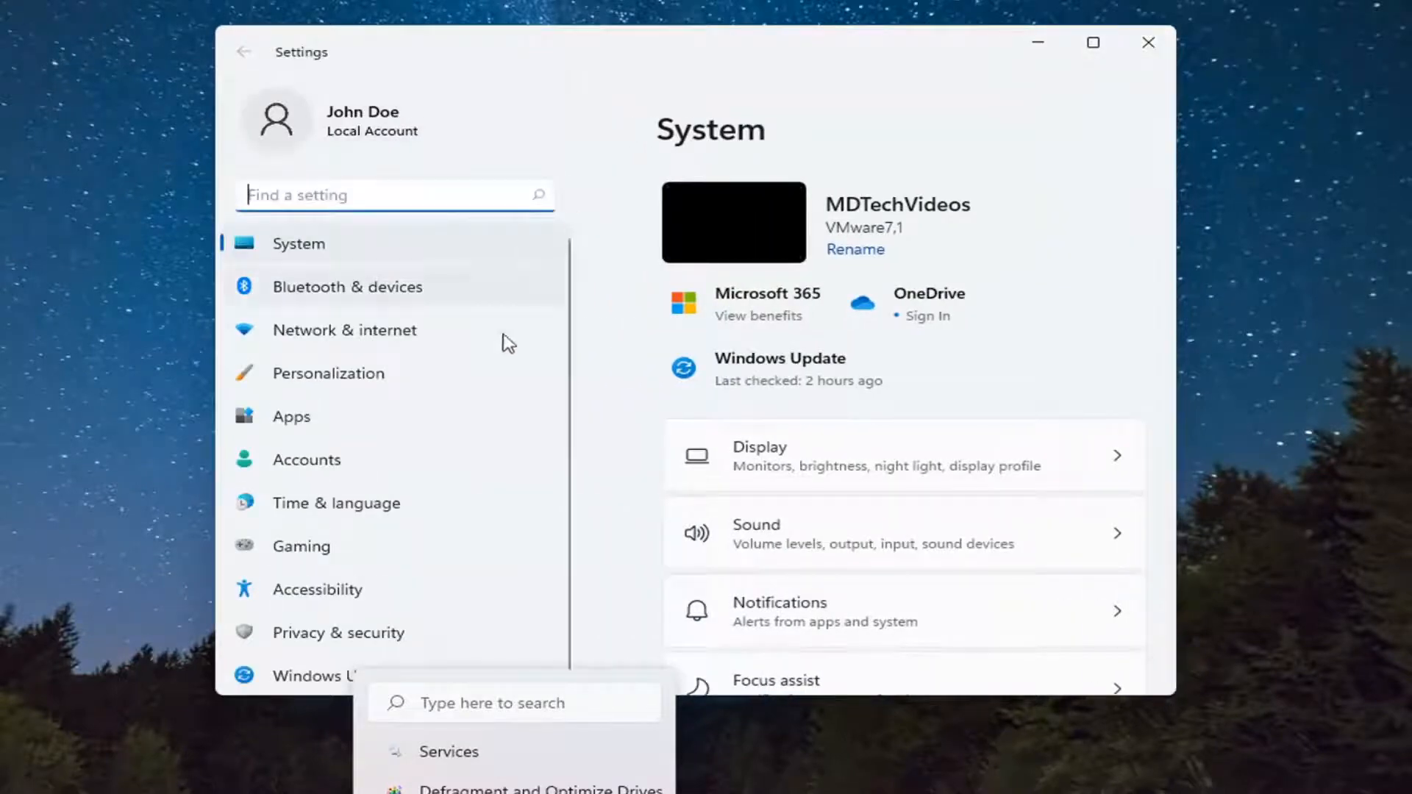
Go to Bluetooth & devices and show the Printers & scanners list.
left_click(347, 287)
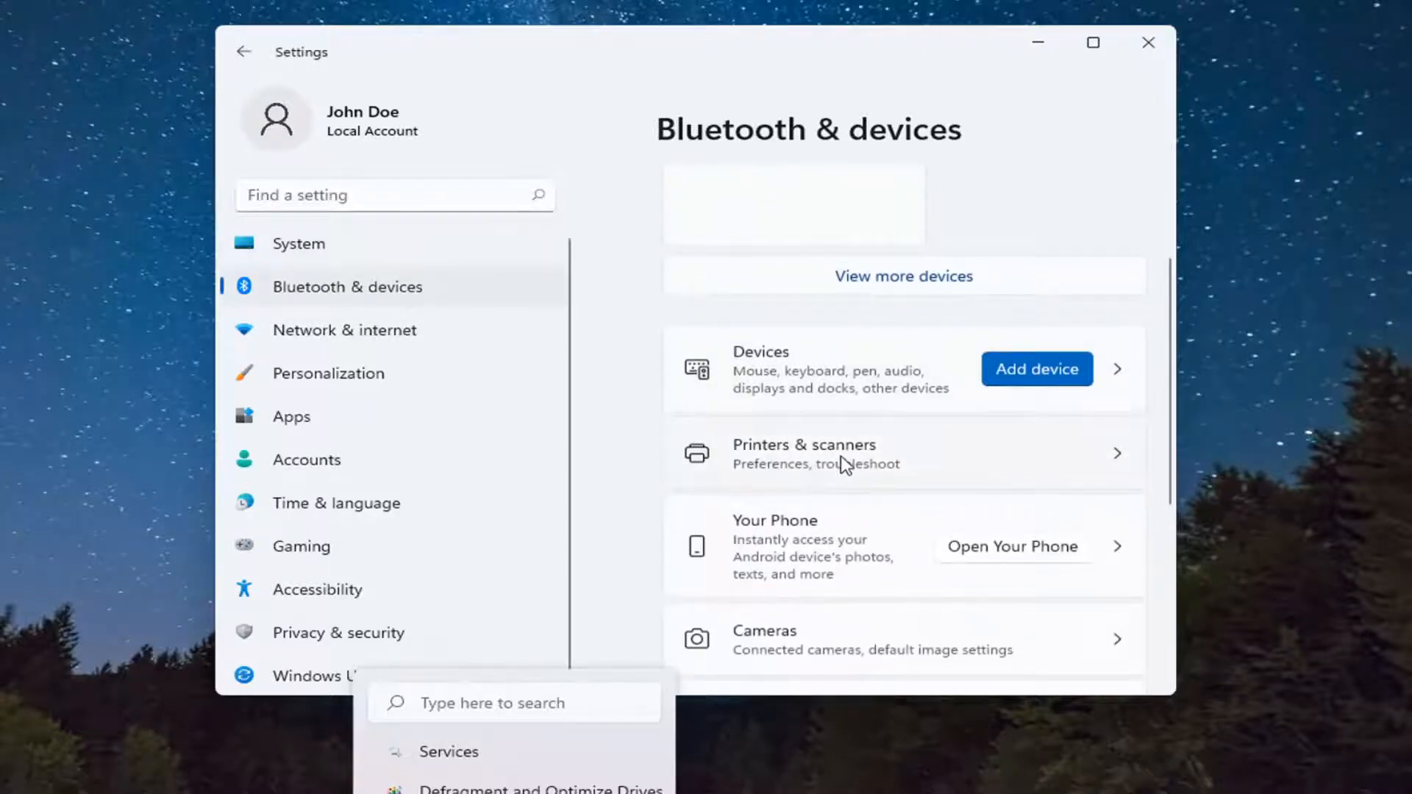
left_click(804, 453)
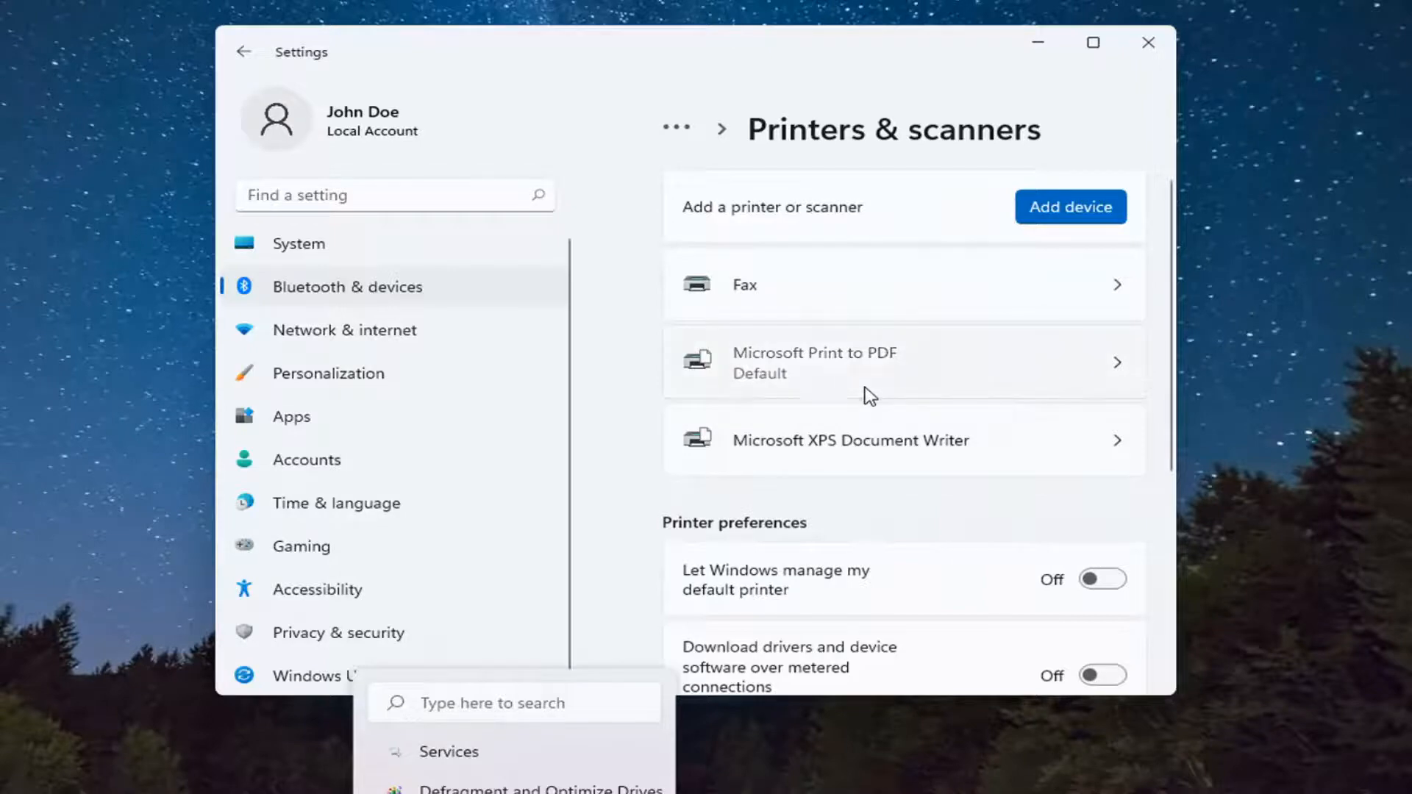
Print a test page on Microsoft Print to PDF and cancel the Save Print Output As prompt.
left_click(900, 361)
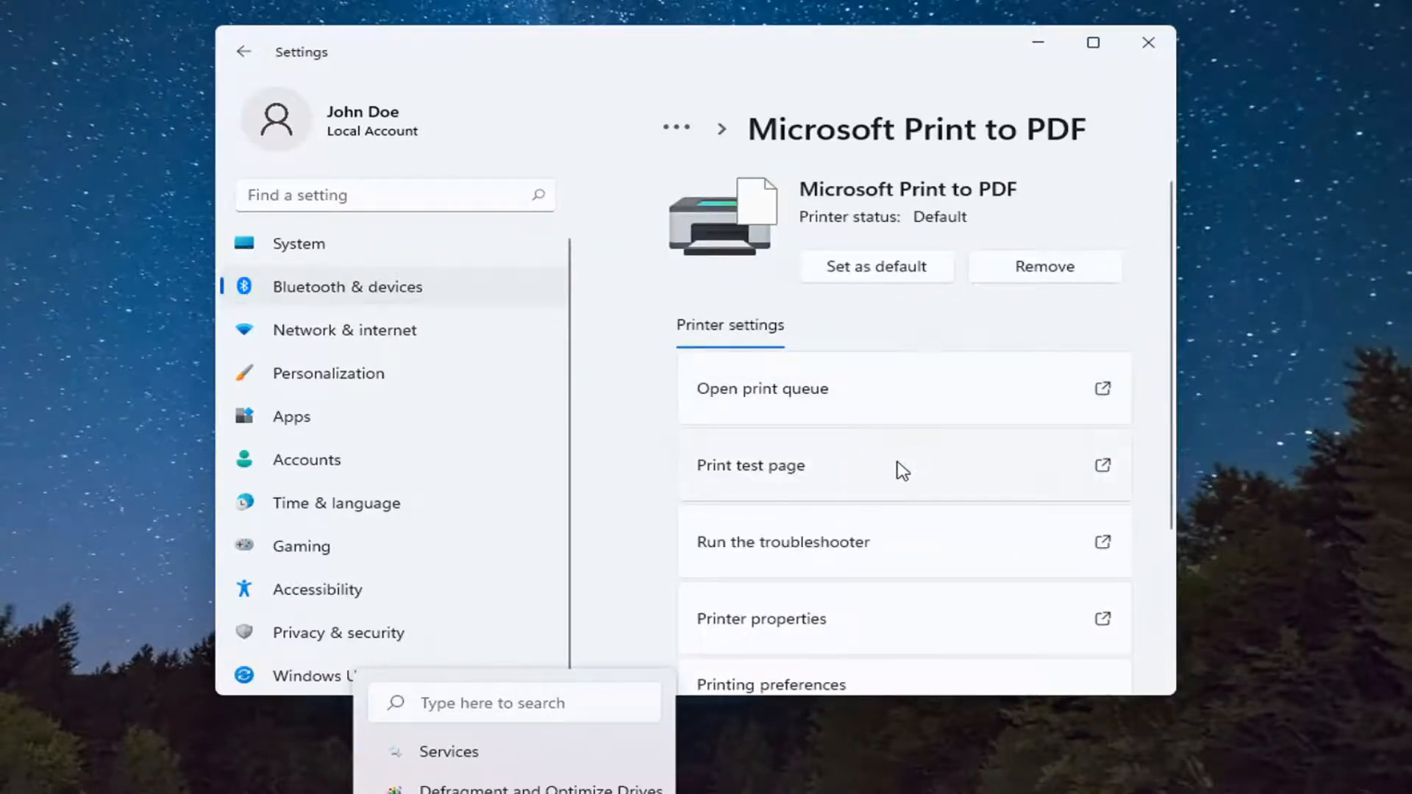
left_click(751, 466)
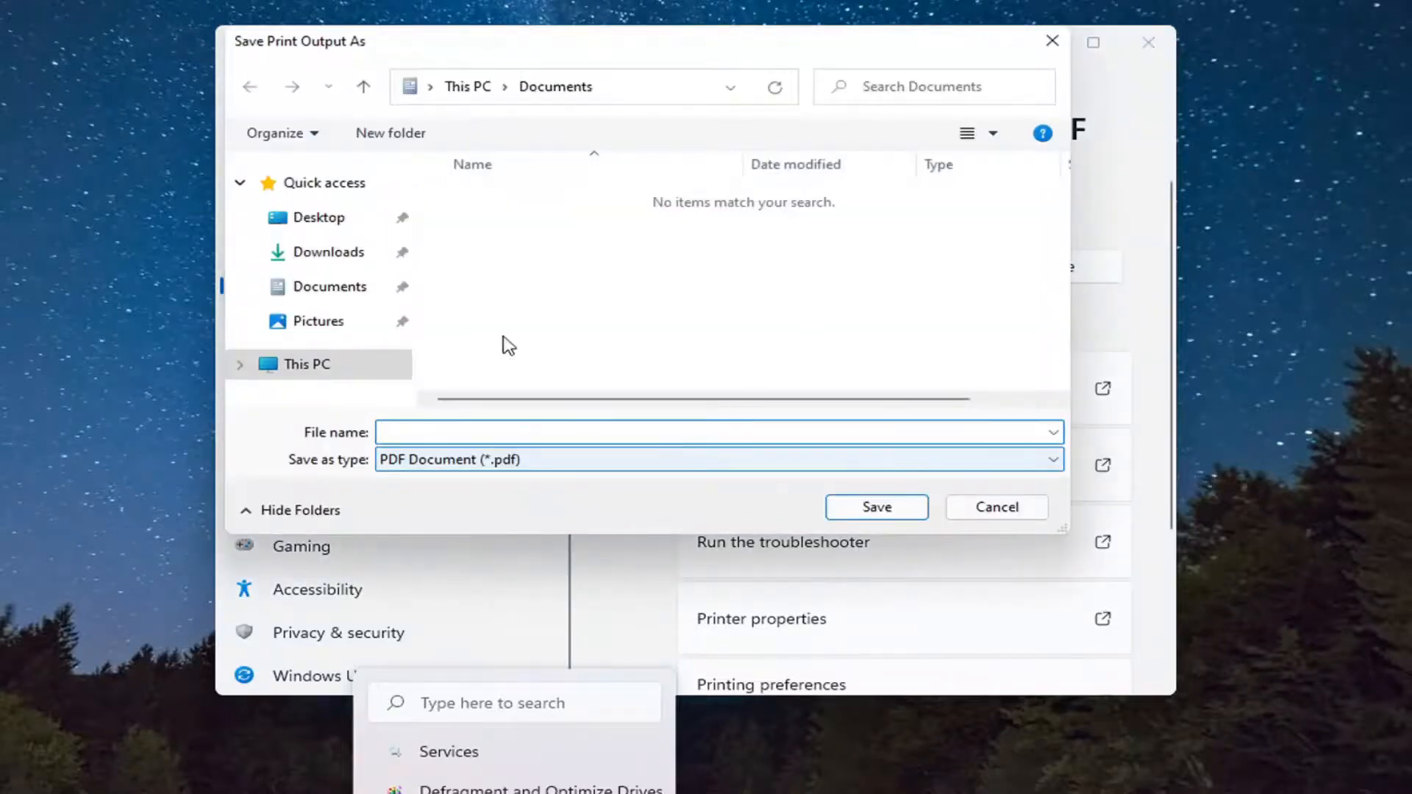
left_click(996, 508)
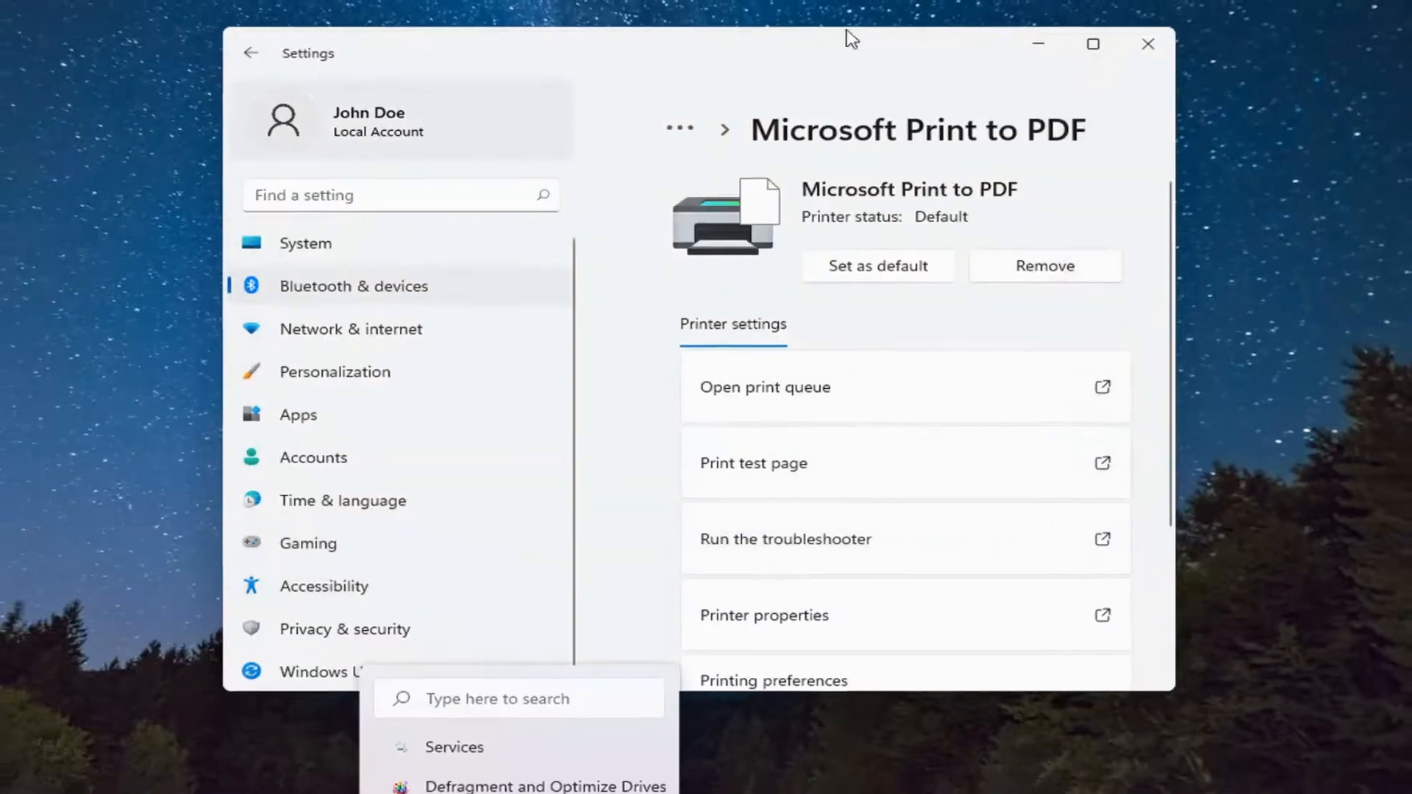